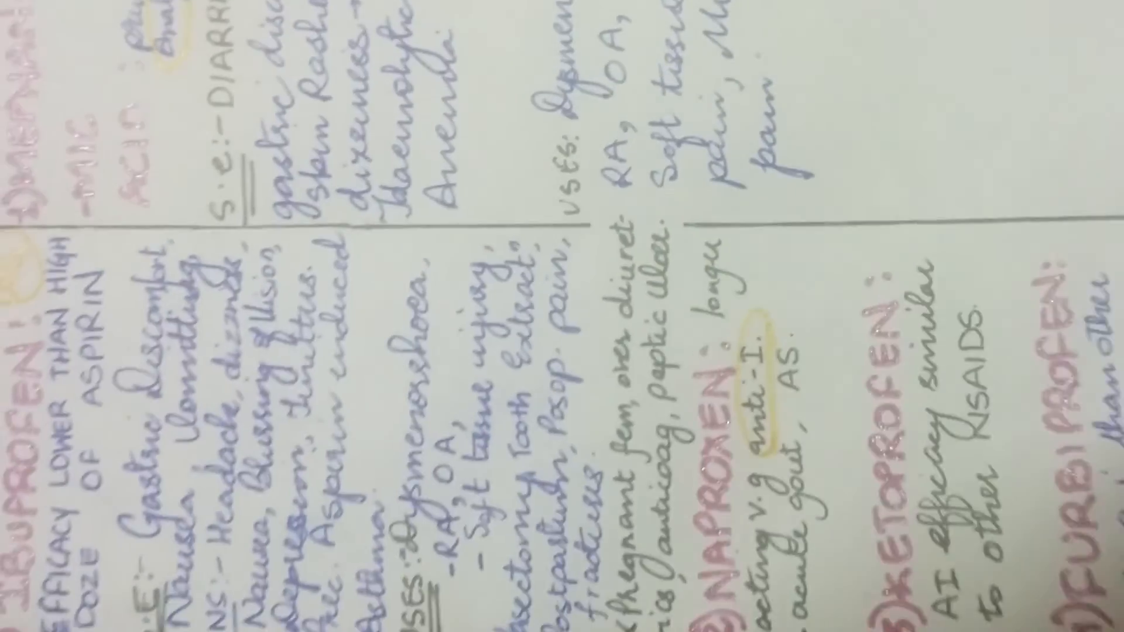
{"action": "scroll", "scroll_direction": "down", "scroll_amount": 3}
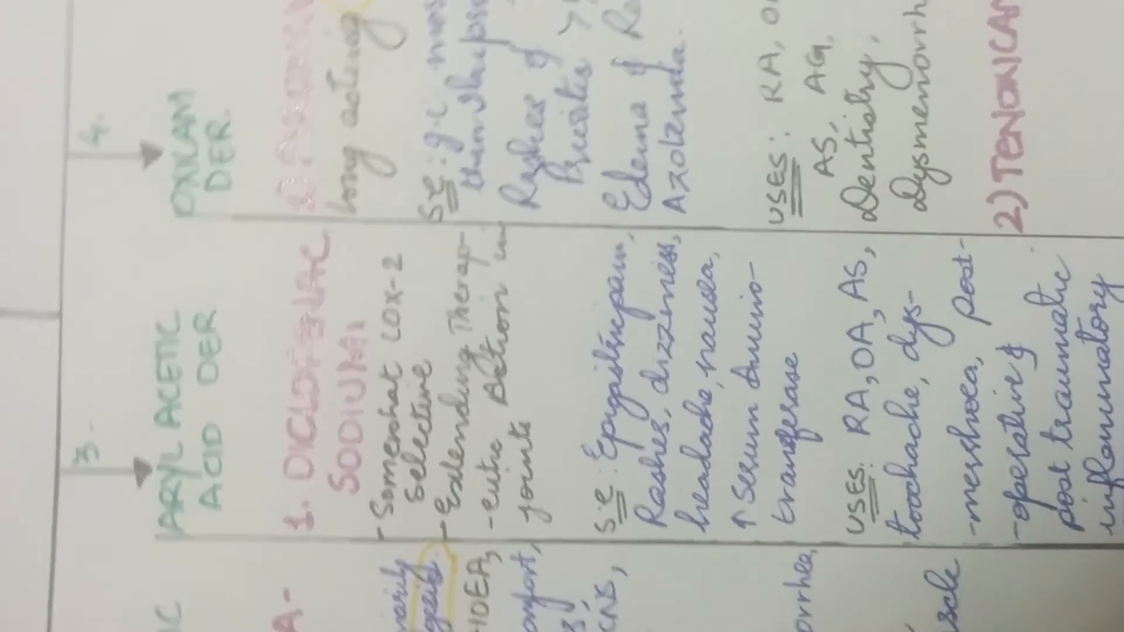
{"action": "scroll", "scroll_direction": "down", "scroll_amount": 3}
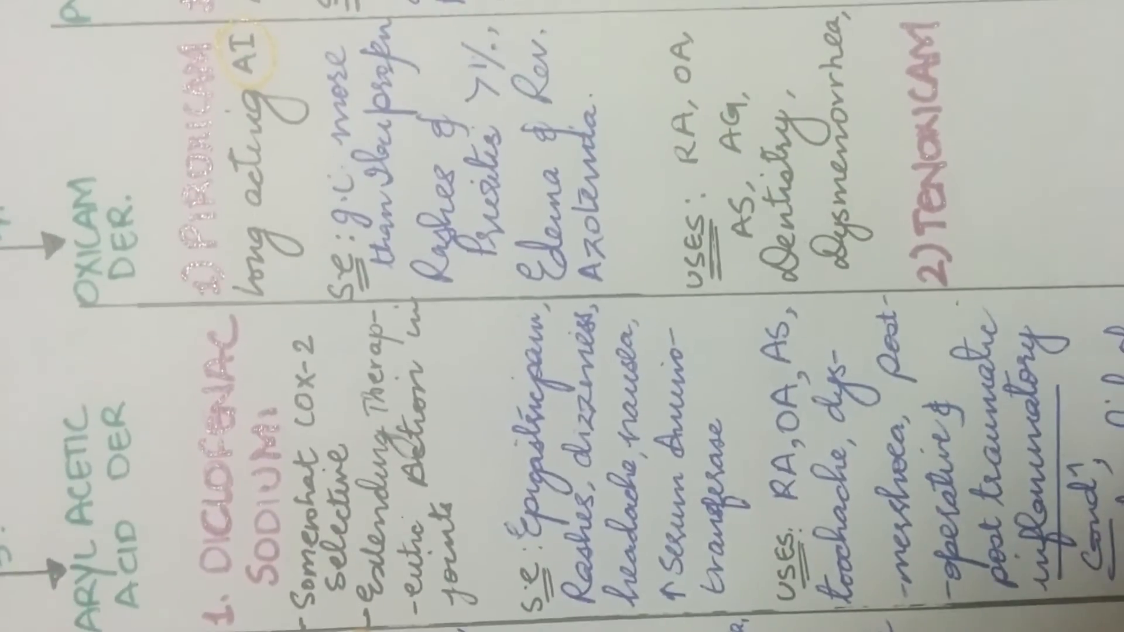